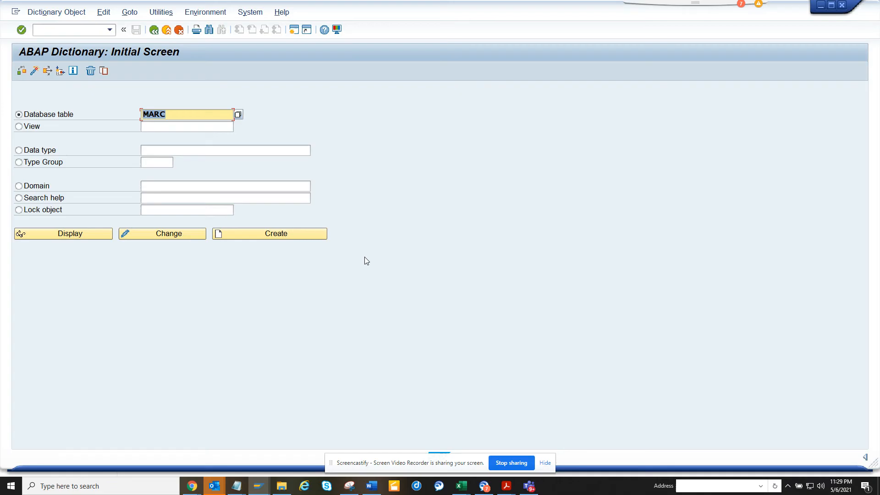
Step: Display table MARC in SE11 and search its field list for STAWN
{"action": "left_click", "coordinate": [182, 114]}
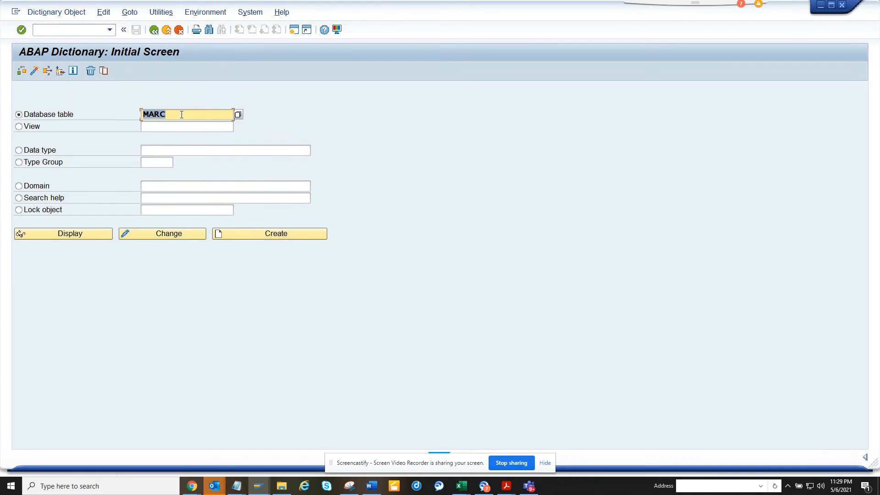
{"action": "mouse_move", "coordinate": [94, 236]}
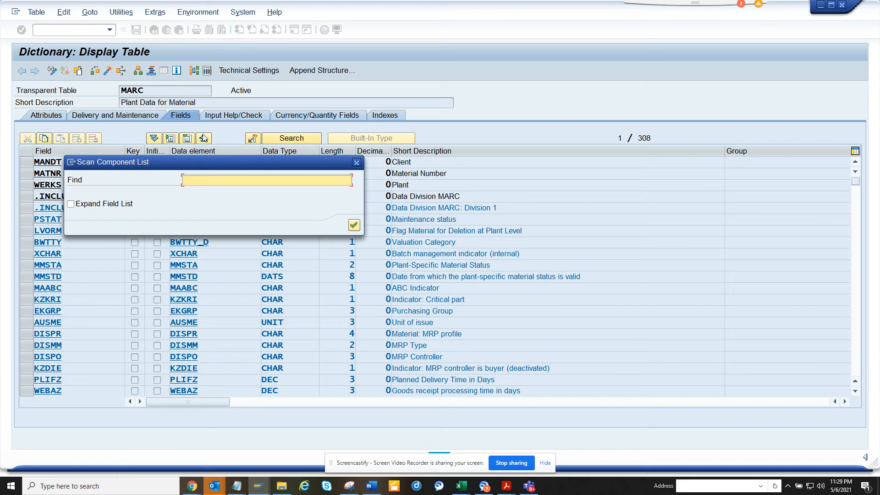
{"action": "type", "text": "s"}
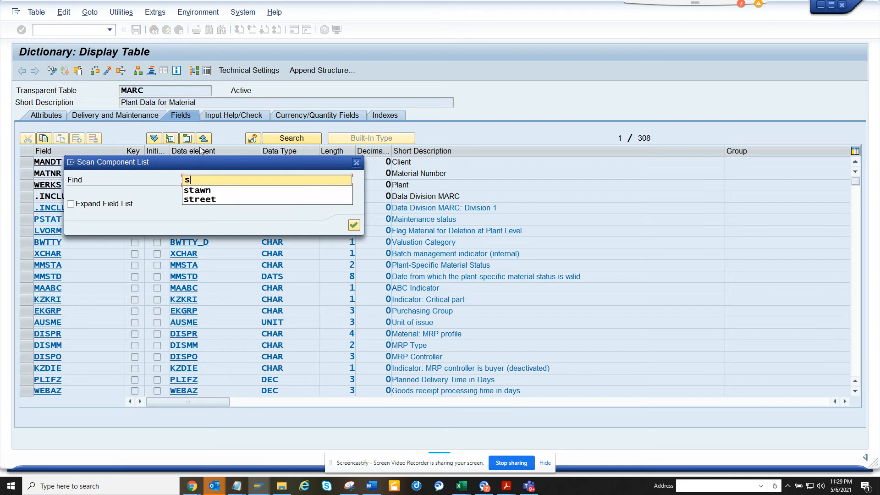
{"action": "left_click", "coordinate": [197, 191]}
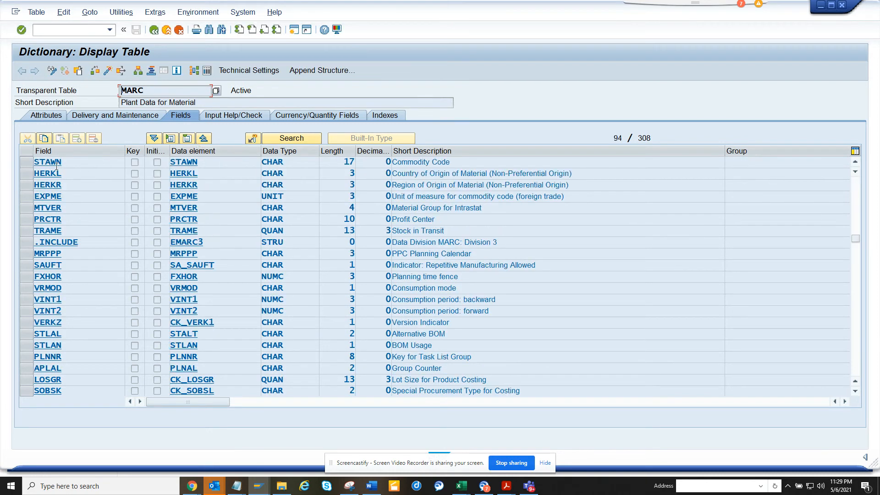
Step: Open data element STAWN and restrict its table/structure field where-used search to *bapi* names
{"action": "left_click", "coordinate": [27, 161]}
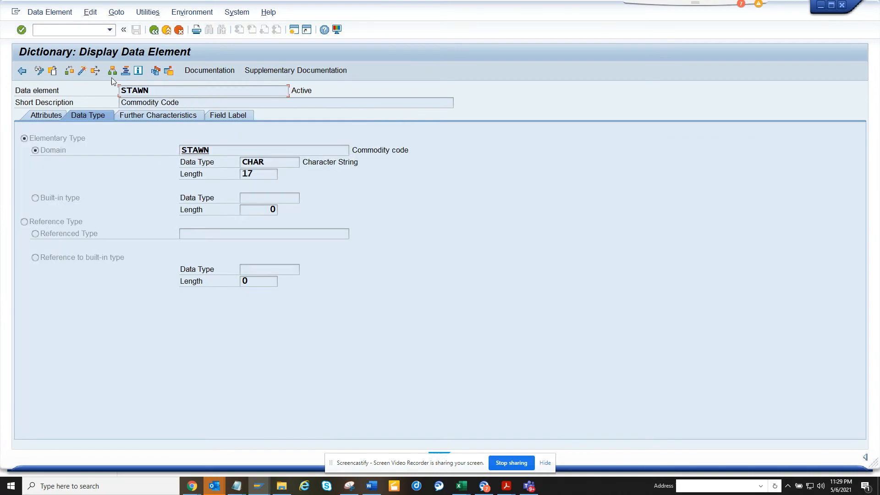
{"action": "mouse_move", "coordinate": [96, 71]}
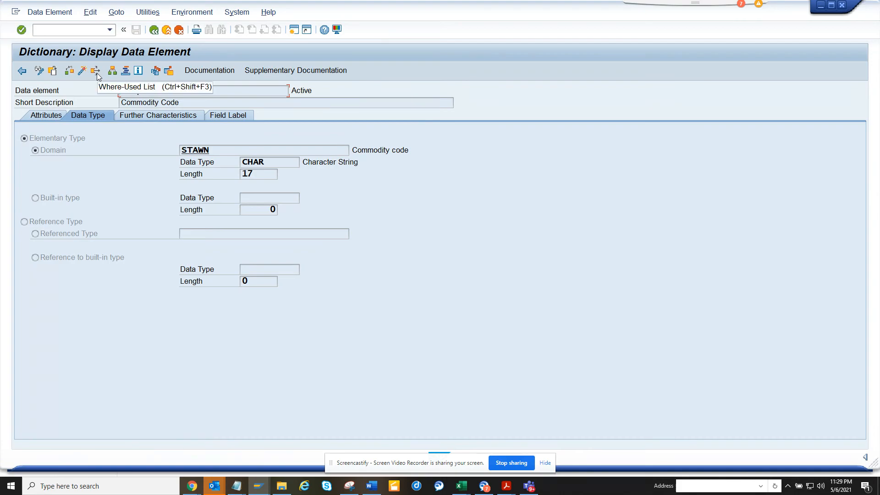
{"action": "left_click", "coordinate": [95, 71]}
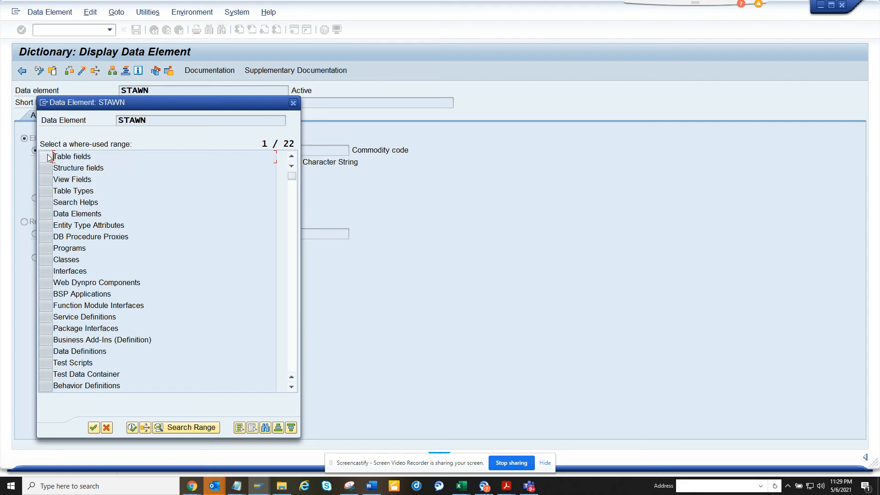
{"action": "mouse_move", "coordinate": [52, 172]}
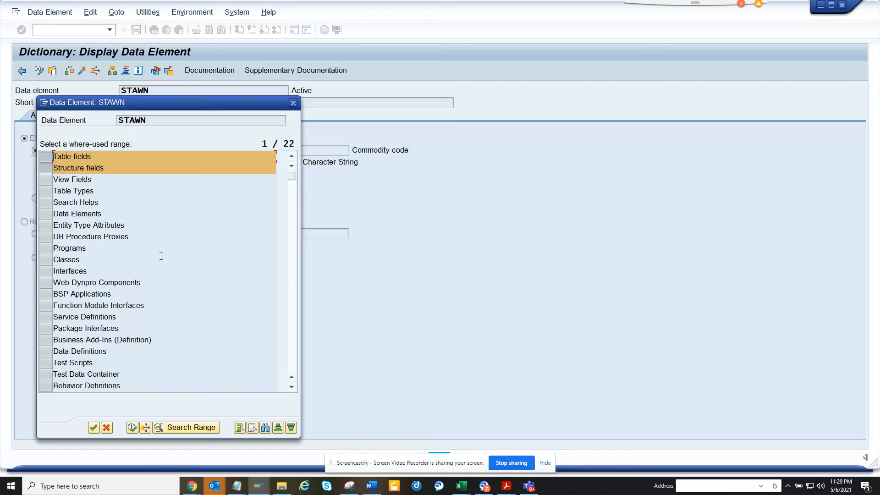
{"action": "mouse_move", "coordinate": [231, 417]}
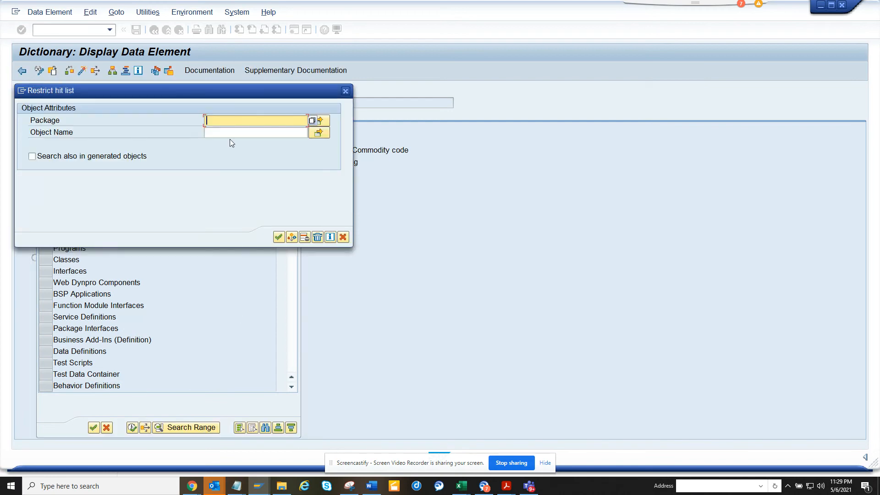
{"action": "type", "text": "*"}
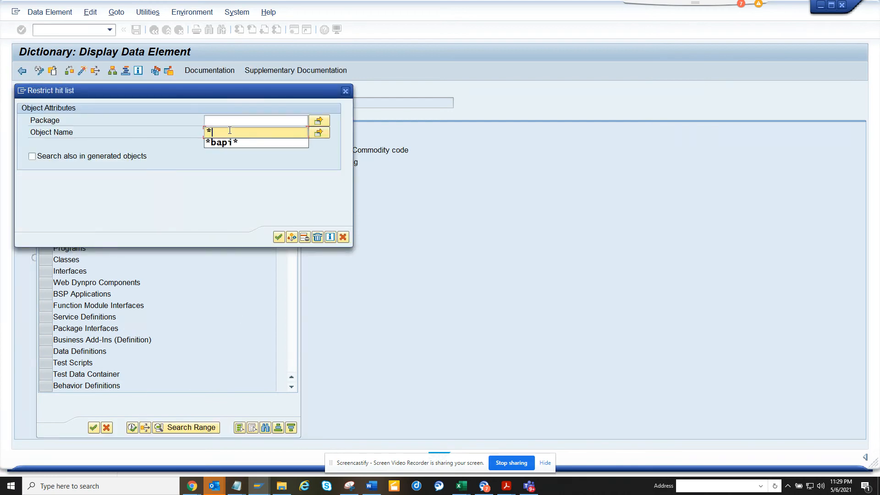
{"action": "left_click", "coordinate": [220, 143]}
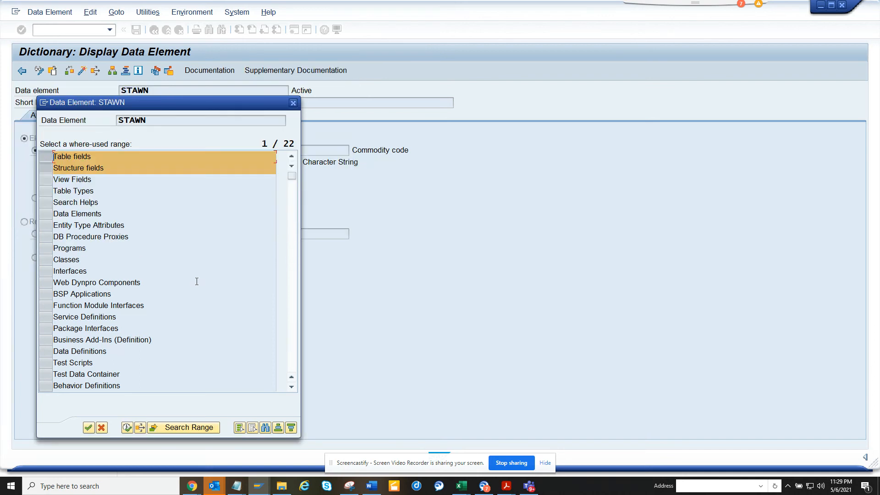
Step: Run the STAWN where-used search and select BAPIE1MARC among the 20 hits
{"action": "left_click", "coordinate": [89, 428]}
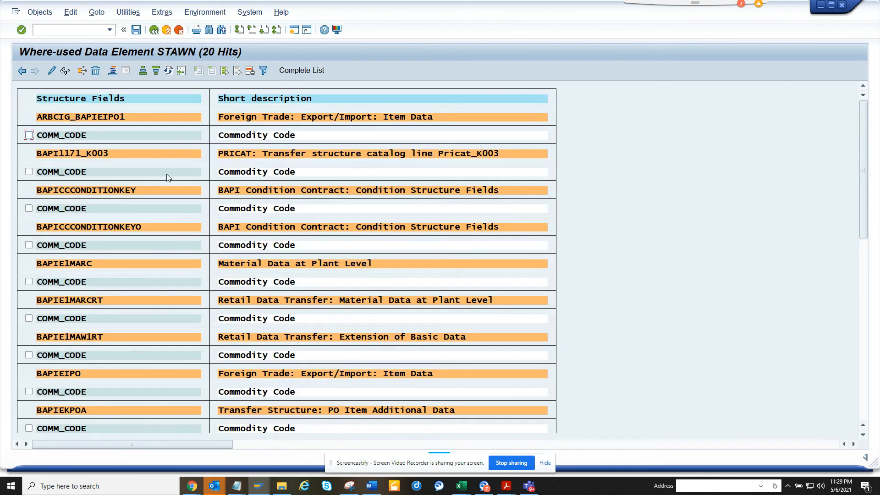
{"action": "mouse_move", "coordinate": [106, 225]}
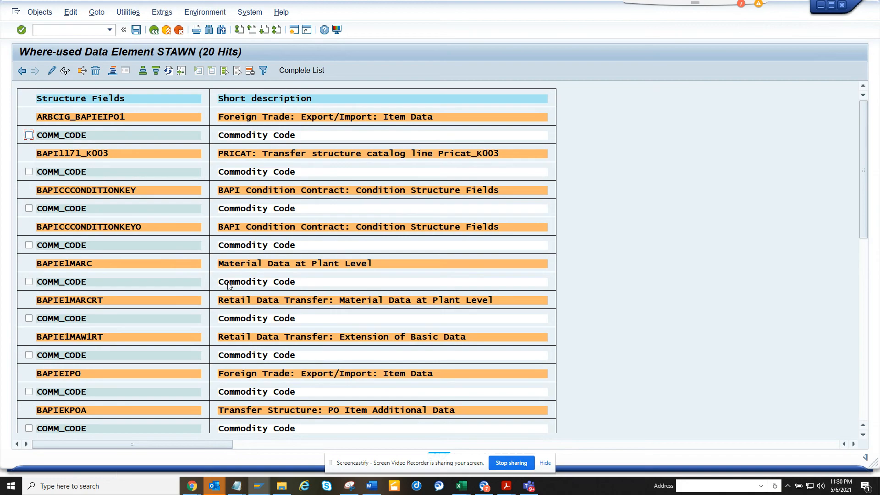
{"action": "mouse_move", "coordinate": [109, 290]}
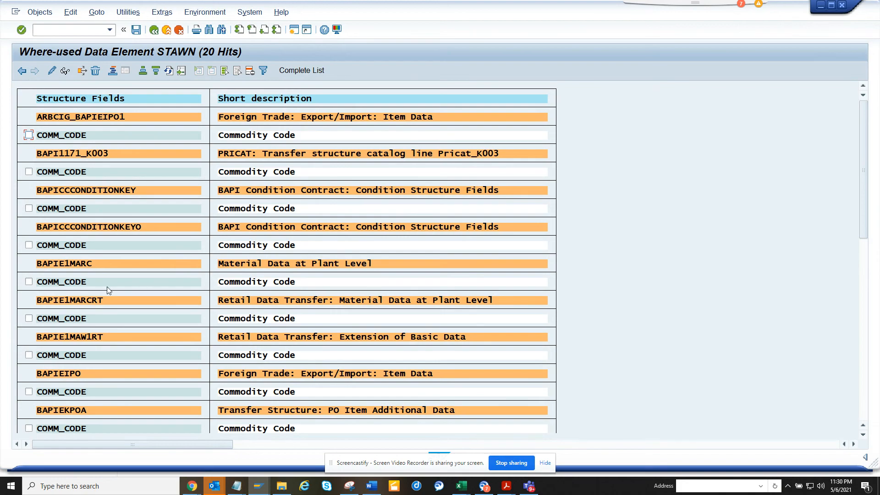
{"action": "mouse_move", "coordinate": [90, 266]}
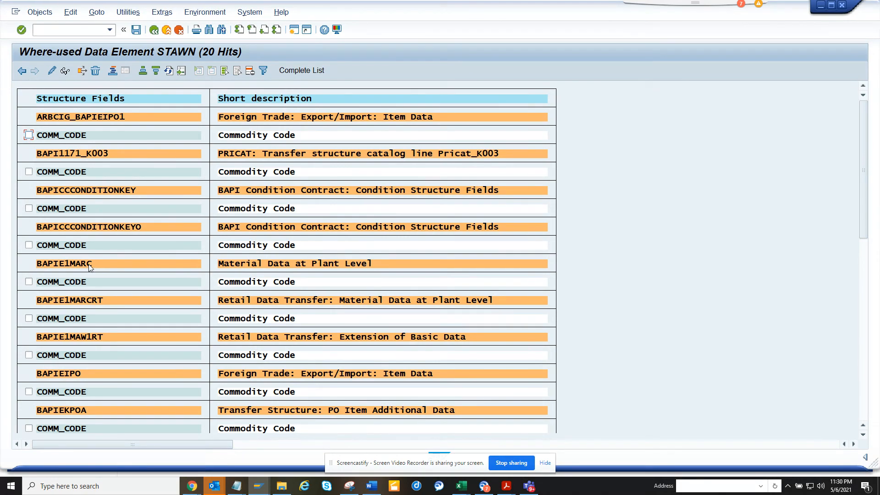
{"action": "mouse_move", "coordinate": [87, 264]}
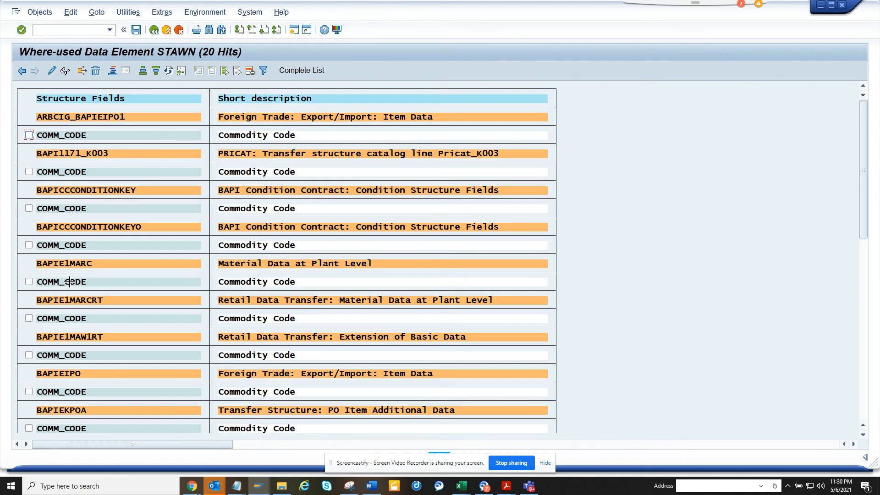
{"action": "left_click", "coordinate": [77, 263]}
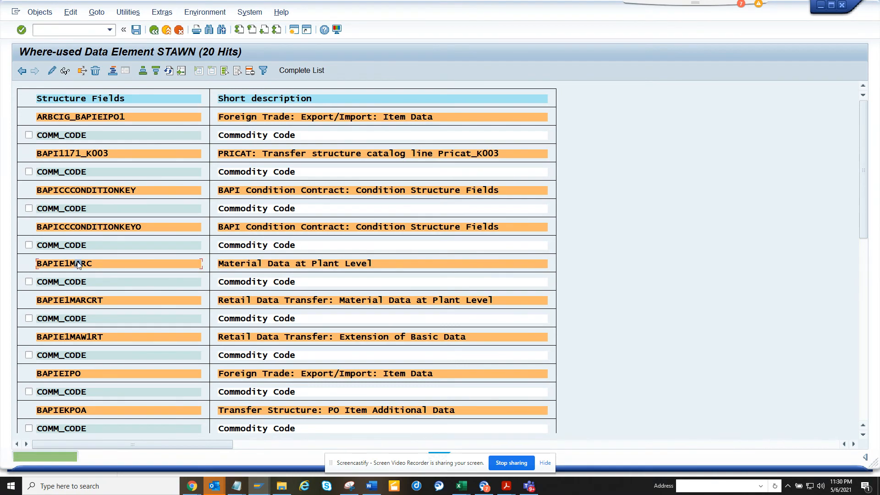
Step: Trace BAPIE1MARC to its four function modules and open BAPI_MATERIAL_SAVEREPLICA
{"action": "double_click", "coordinate": [64, 263]}
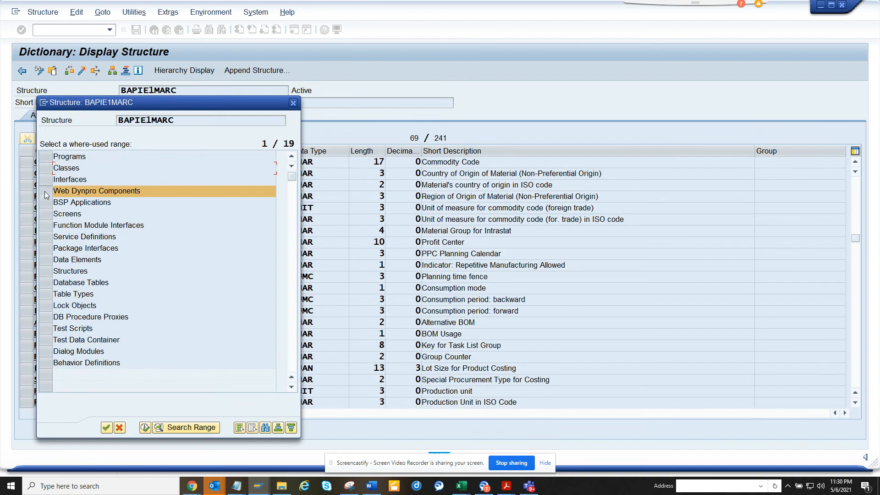
{"action": "left_click", "coordinate": [98, 225]}
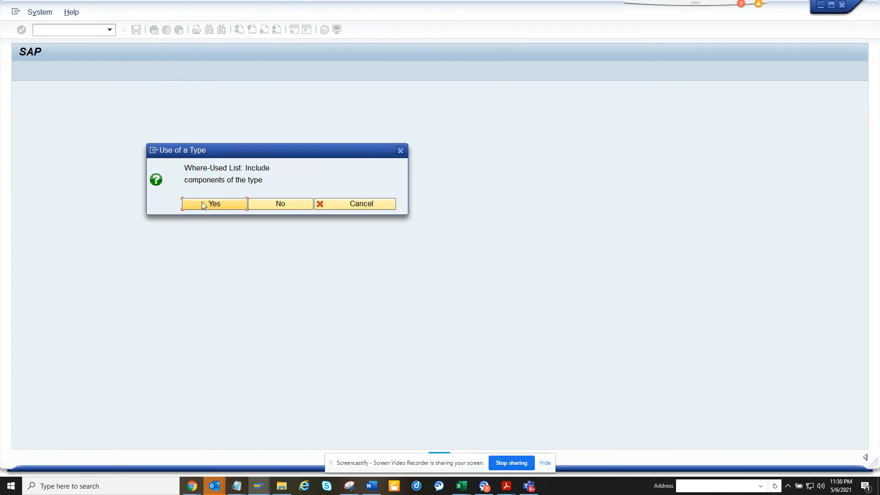
{"action": "left_click", "coordinate": [214, 204]}
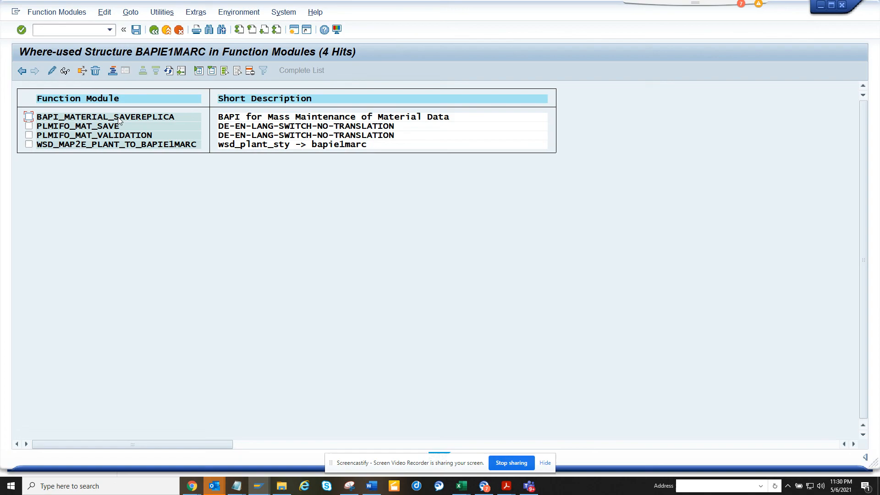
{"action": "left_click", "coordinate": [119, 118]}
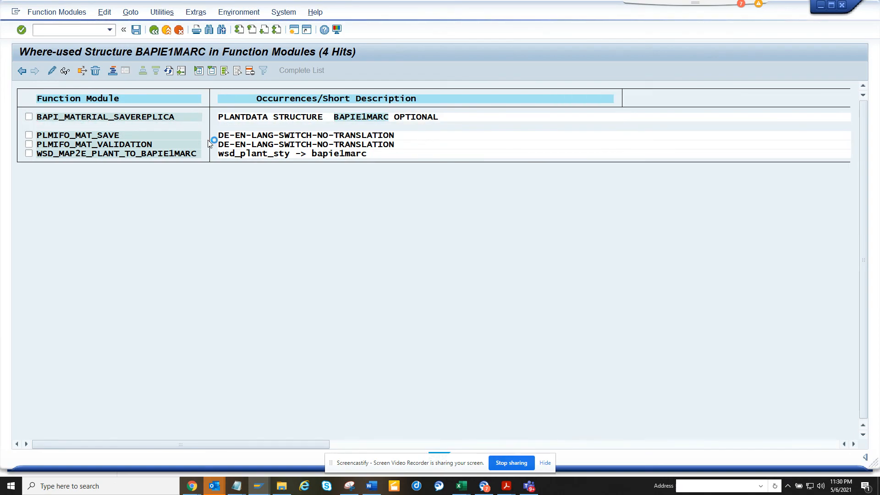
{"action": "double_click", "coordinate": [91, 117]}
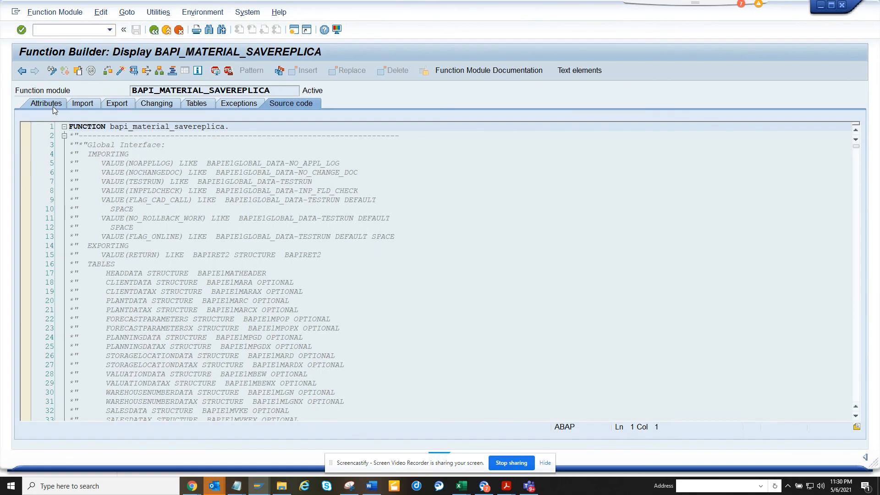
Step: Show BAPI_MATERIAL_SAVEREPLICA's Attributes tab: remote-enabled, function group 1001MASSUEB, package MGA
{"action": "left_click", "coordinate": [46, 104]}
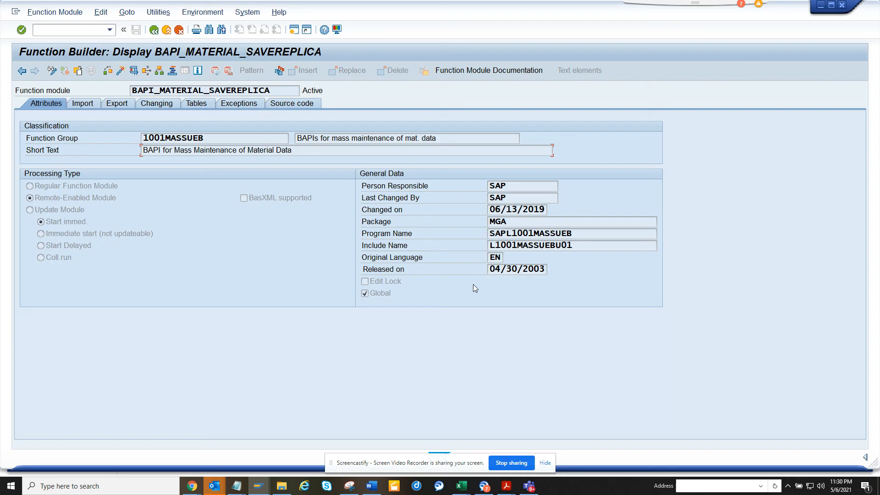
{"action": "mouse_move", "coordinate": [513, 366]}
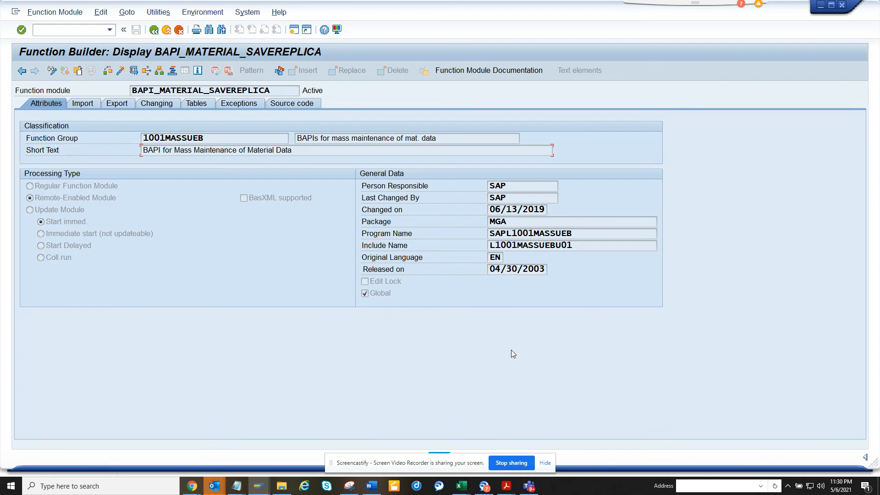
{"action": "mouse_move", "coordinate": [516, 399]}
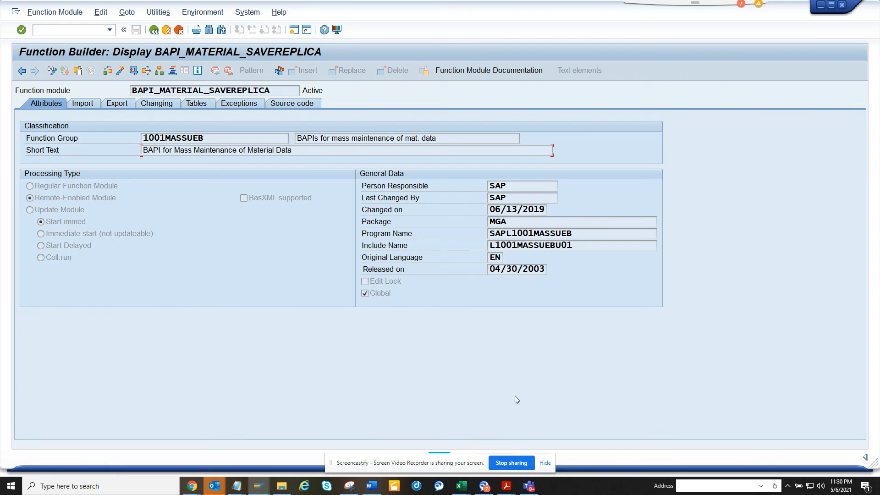